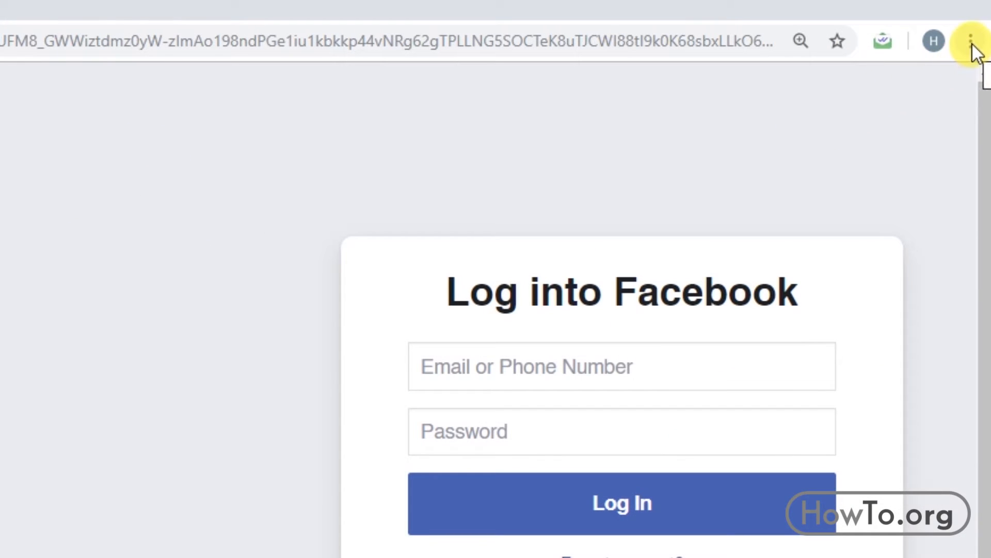
- Open Chrome Settings in a new tab and scroll to the Autofill section
{"action": "left_click", "coordinate": [973, 42]}
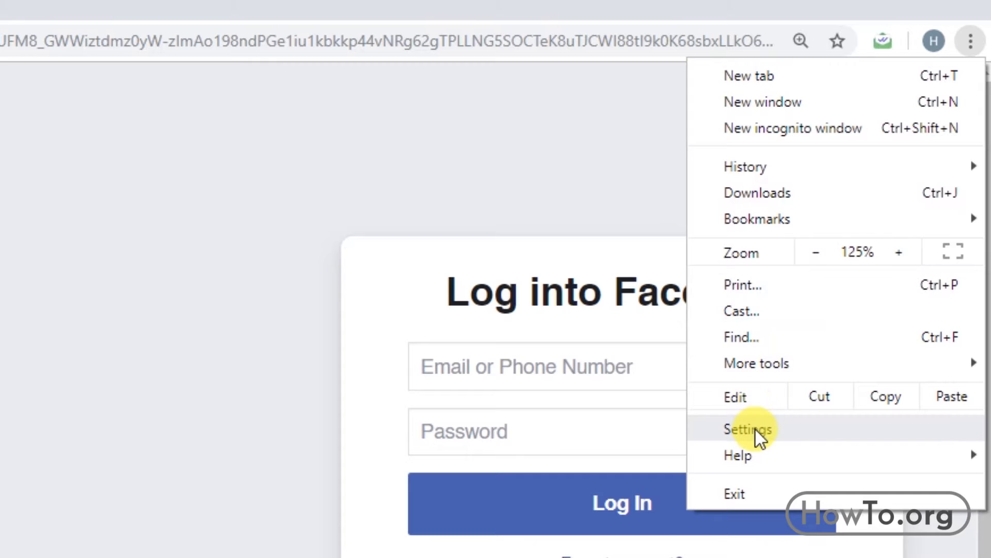
{"action": "left_click", "coordinate": [748, 428]}
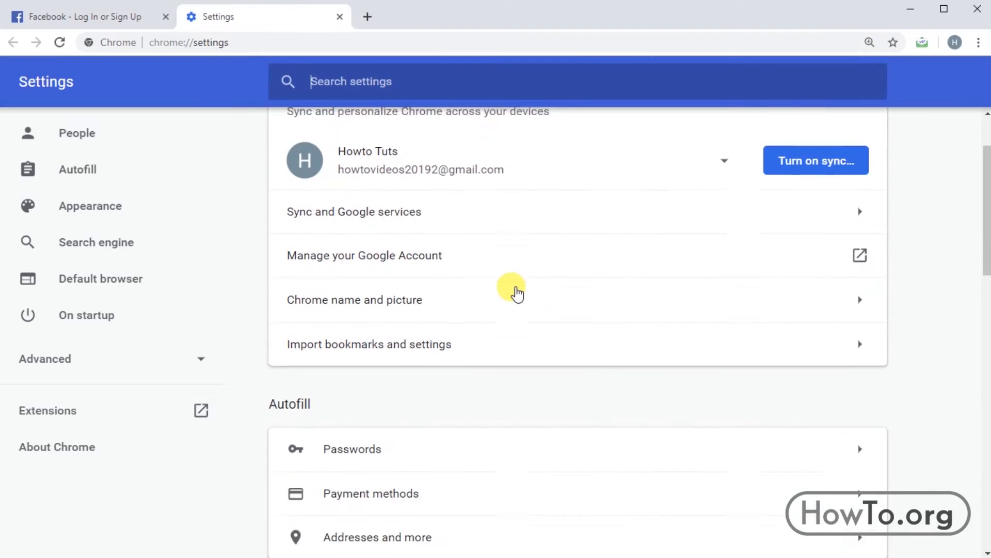
{"action": "scroll", "scroll_direction": "down", "scroll_amount": 3}
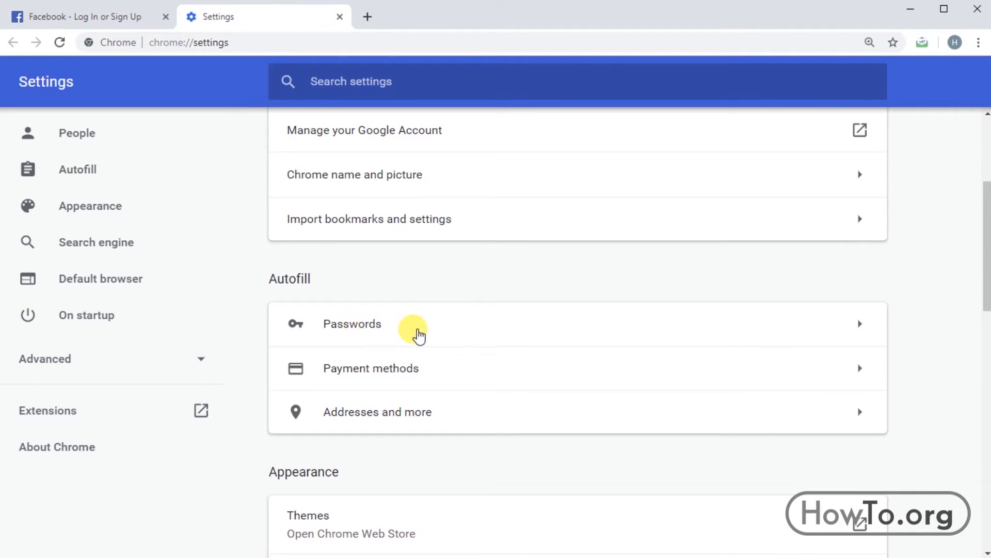
- Open Passwords under Autofill and keep 'Offer to save passwords' switched on
{"action": "left_click", "coordinate": [352, 324]}
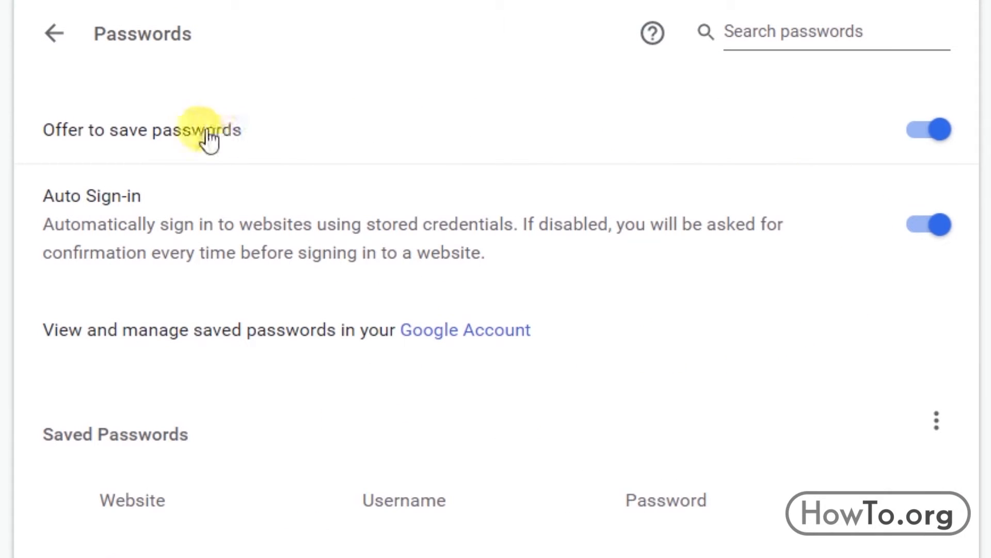
{"action": "mouse_move", "coordinate": [803, 149]}
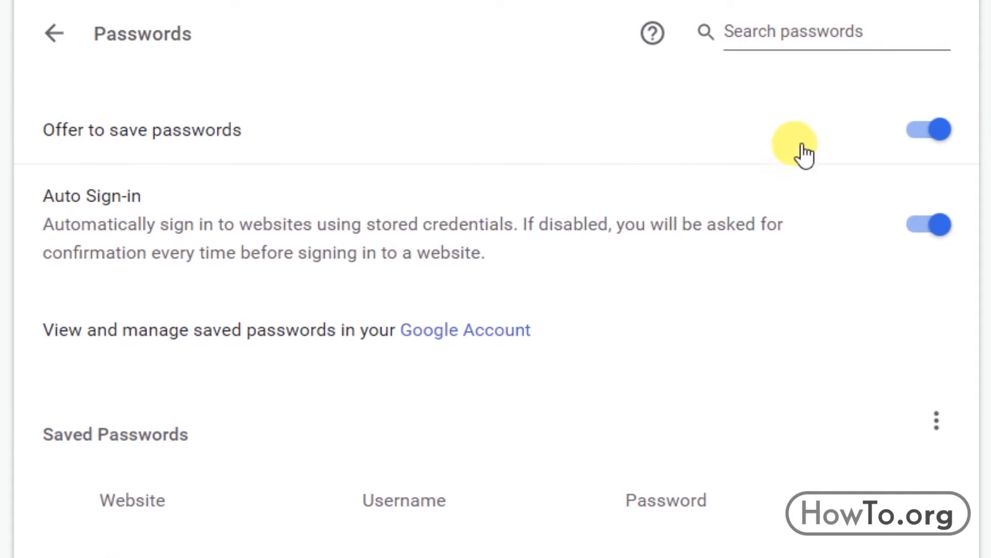
{"action": "left_click", "coordinate": [927, 130]}
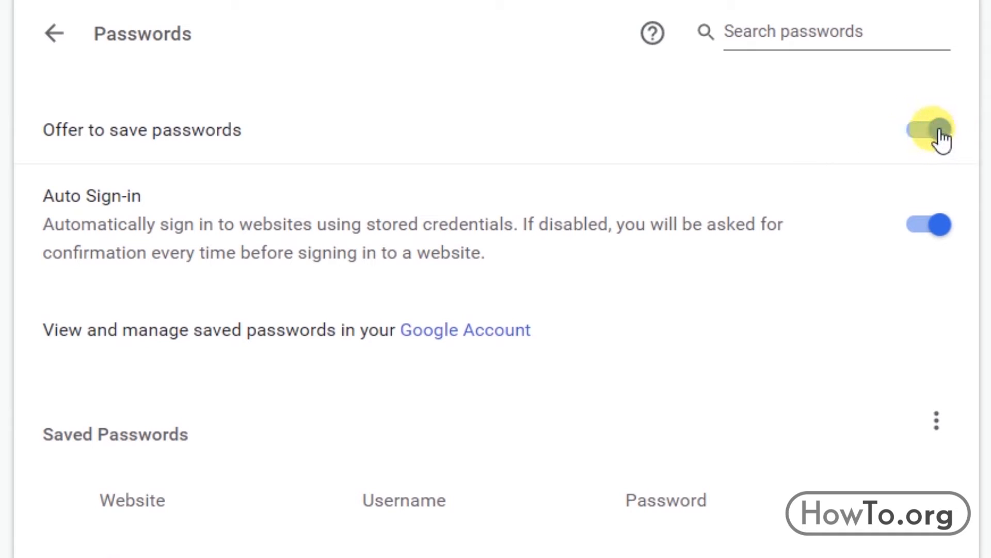
{"action": "left_click", "coordinate": [928, 129]}
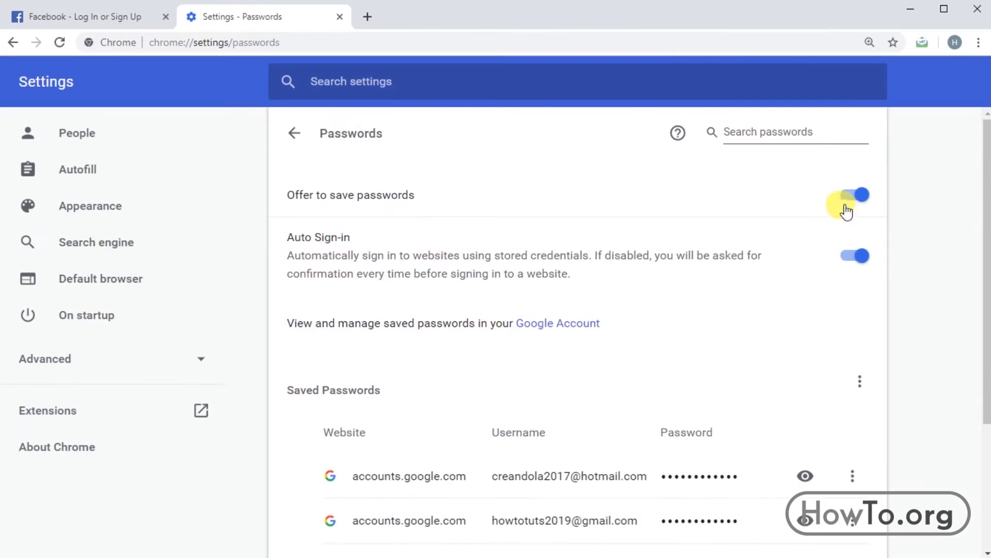
{"action": "left_click", "coordinate": [80, 17]}
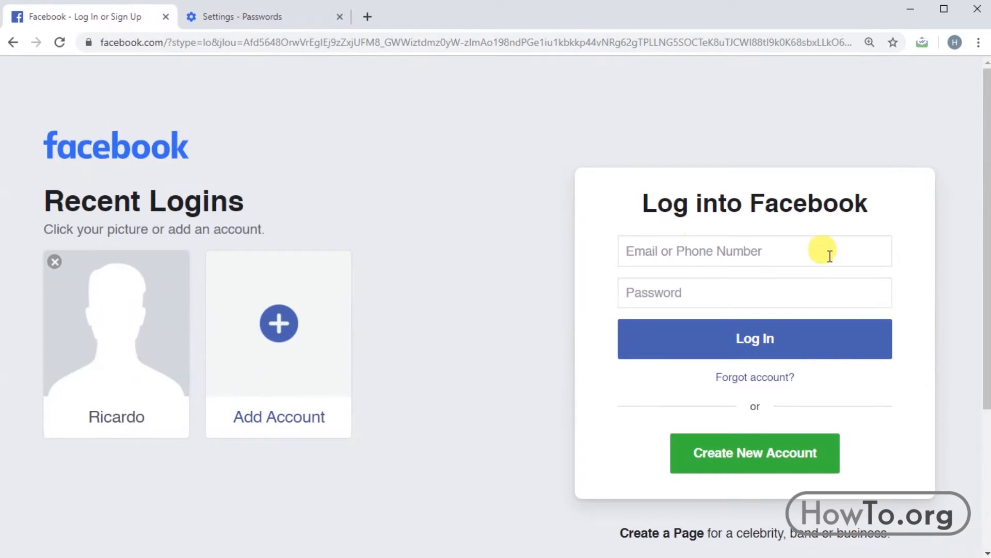
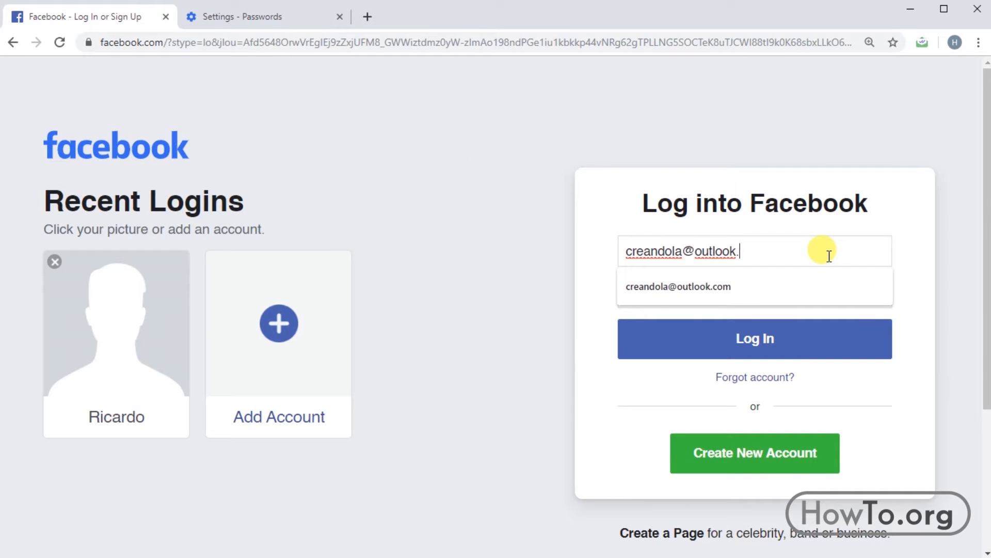
{"action": "left_click", "coordinate": [678, 287]}
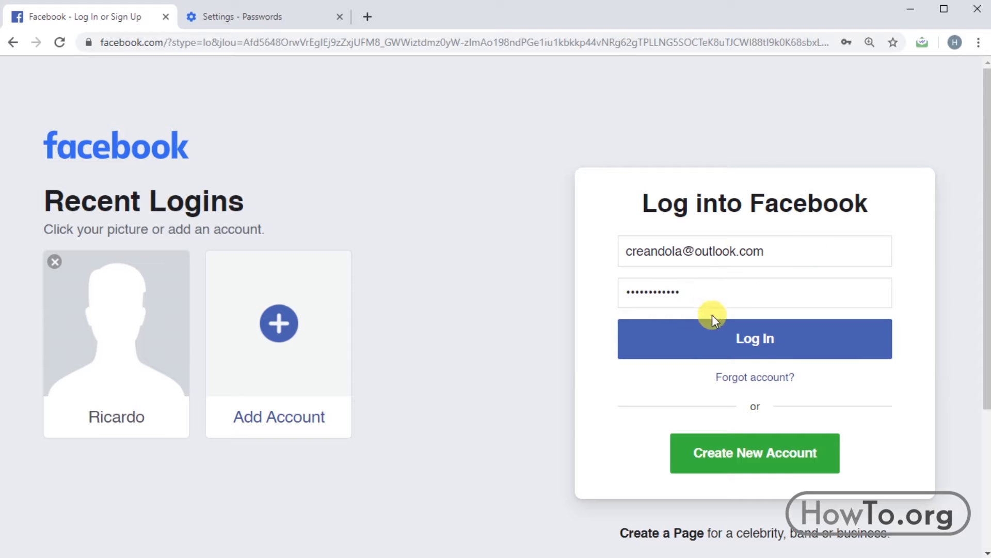
{"action": "left_click", "coordinate": [754, 339]}
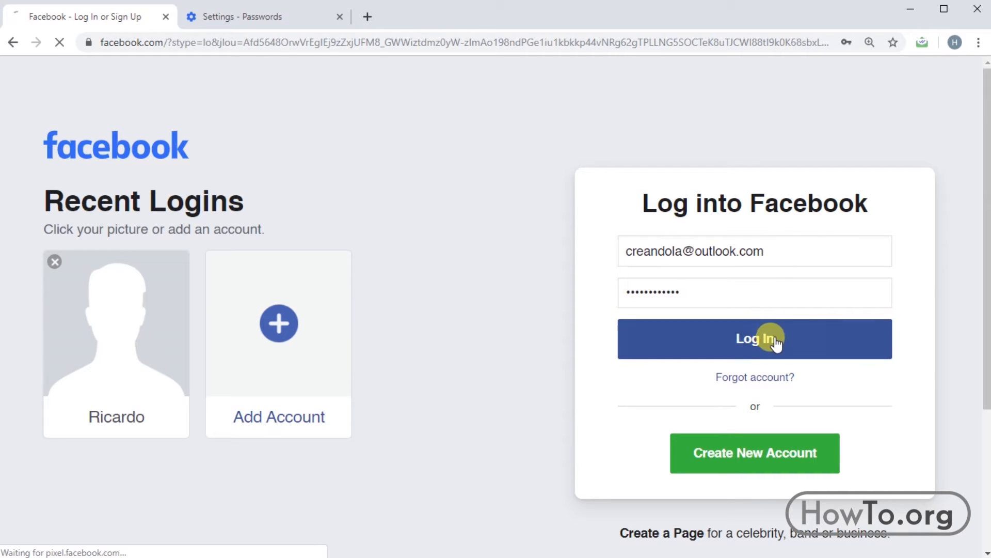
{"action": "left_click", "coordinate": [754, 338]}
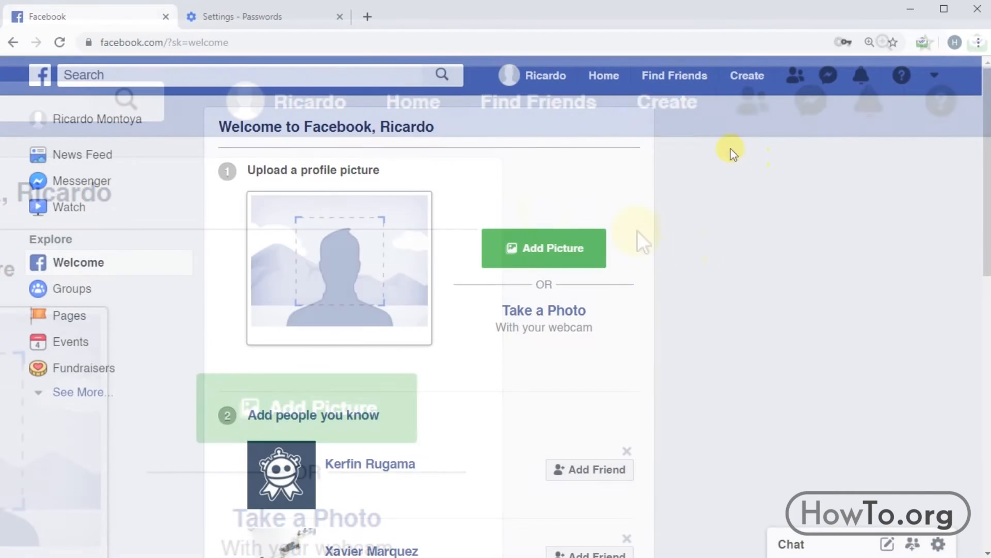
- Remove the facebook.com entry from Chrome's saved passwords list
{"action": "left_click", "coordinate": [259, 16]}
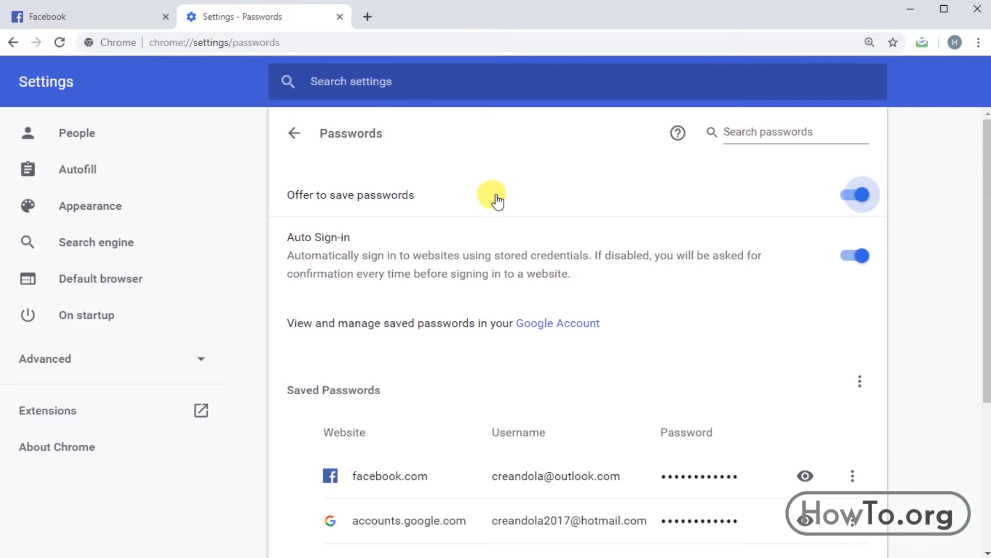
{"action": "scroll", "scroll_direction": "down", "scroll_amount": 3}
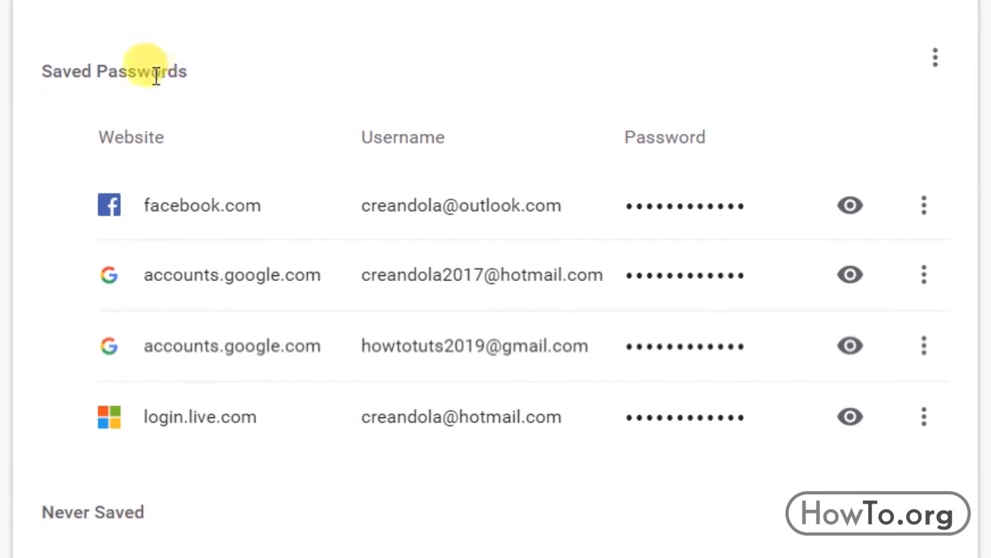
{"action": "mouse_move", "coordinate": [499, 196]}
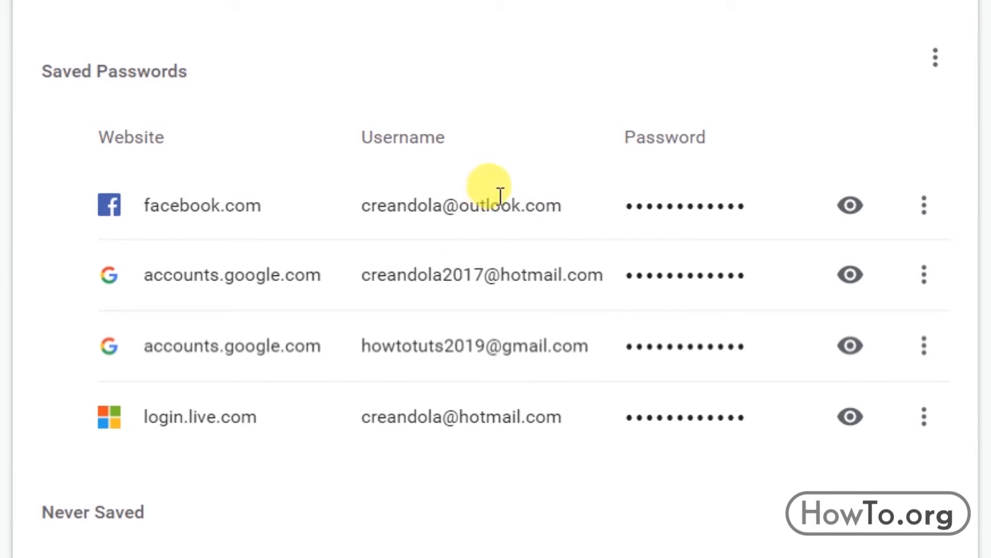
{"action": "mouse_move", "coordinate": [848, 205]}
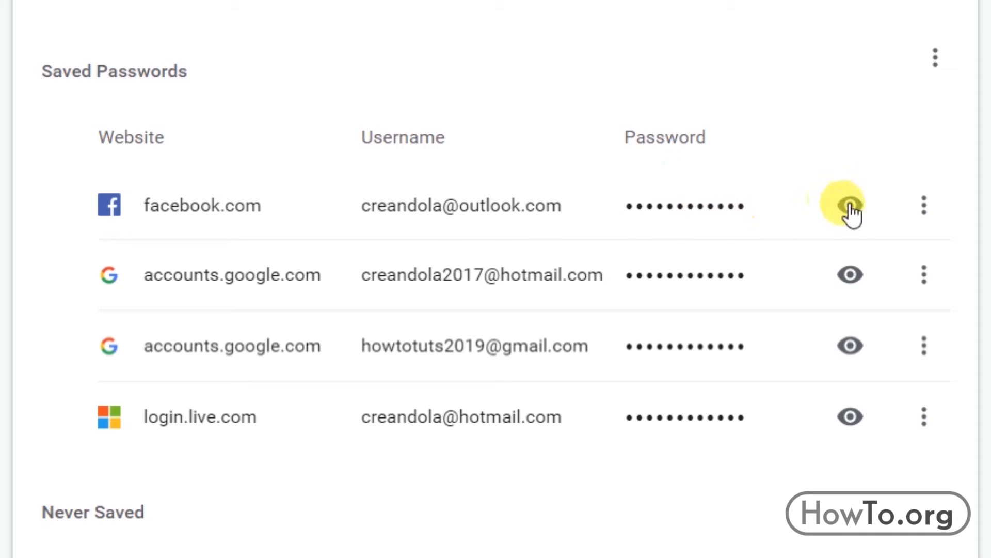
{"action": "mouse_move", "coordinate": [850, 205]}
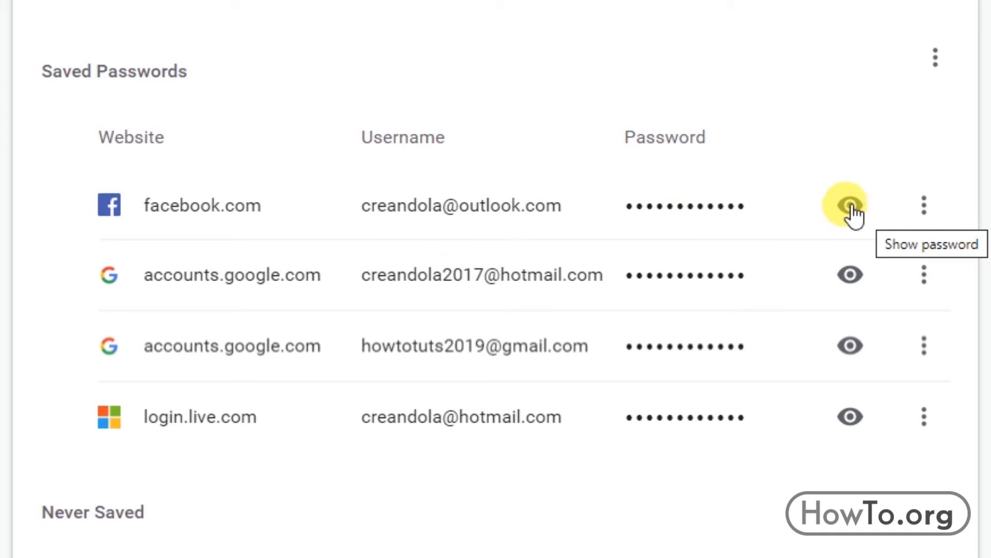
{"action": "mouse_move", "coordinate": [854, 245]}
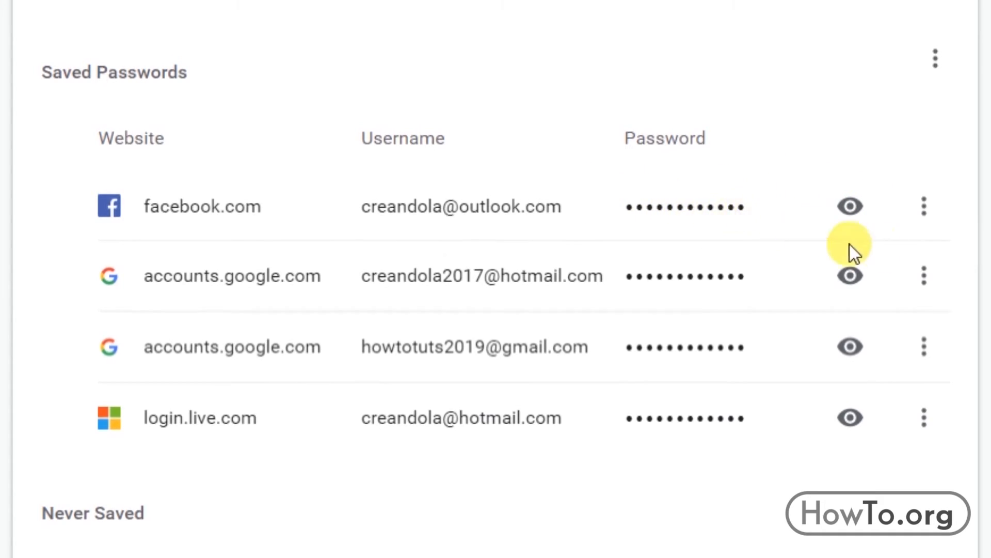
{"action": "mouse_move", "coordinate": [924, 206]}
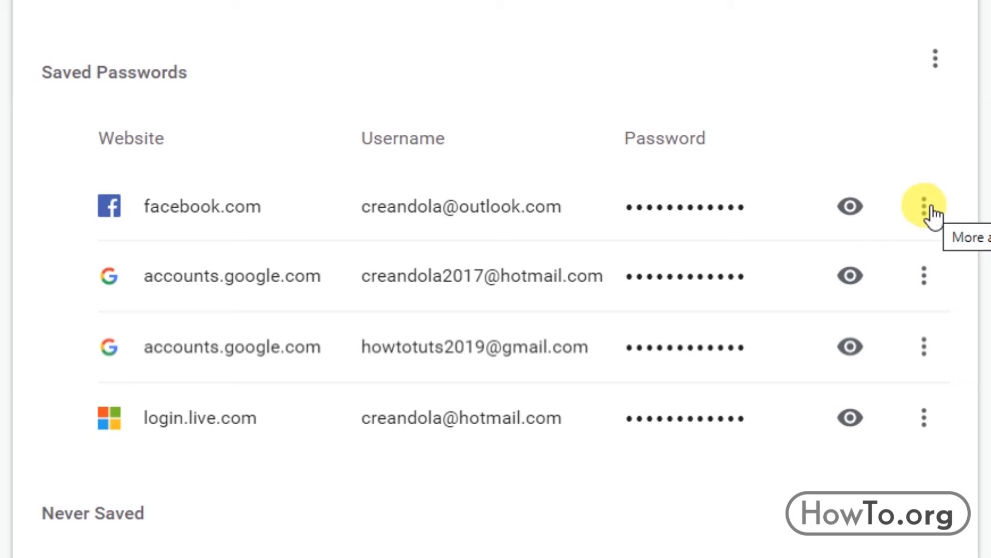
{"action": "left_click", "coordinate": [924, 206]}
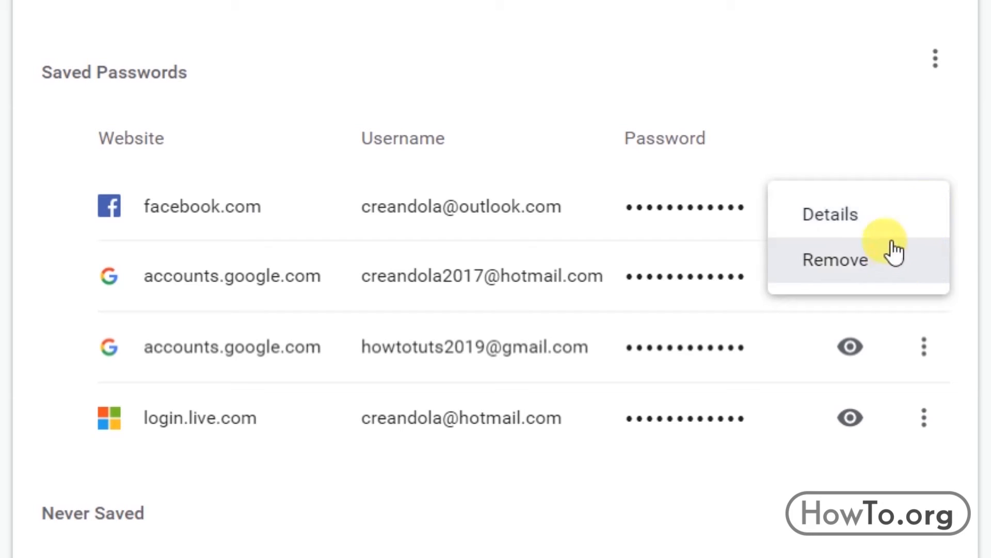
{"action": "left_click", "coordinate": [835, 259]}
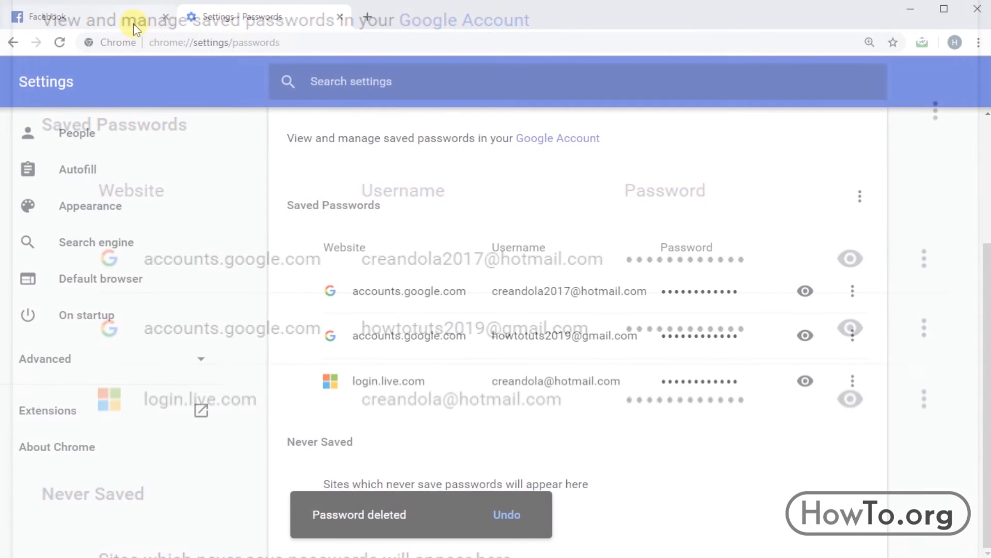
- Log out of Facebook, sign back in, and choose Never in the Save password prompt
{"action": "left_click", "coordinate": [934, 75]}
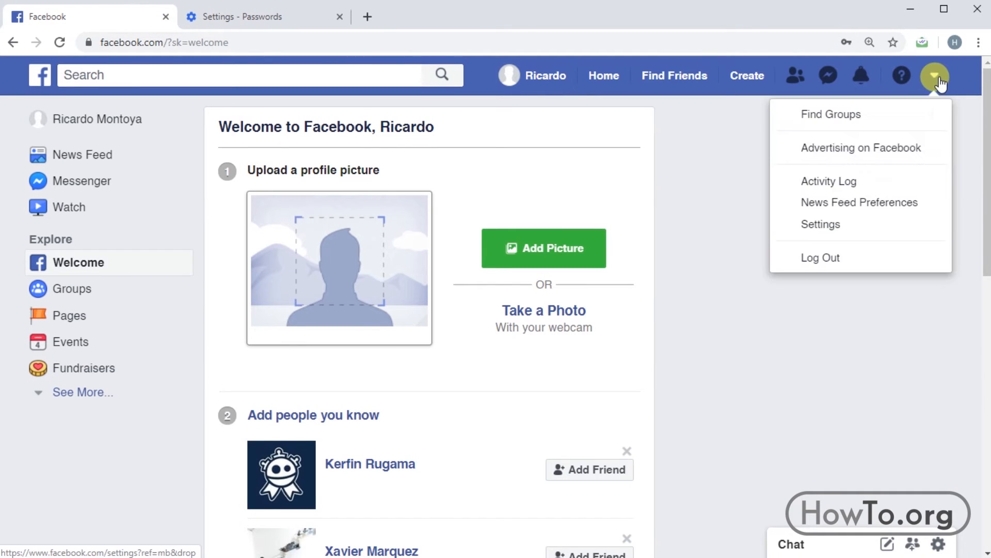
{"action": "left_click", "coordinate": [819, 257]}
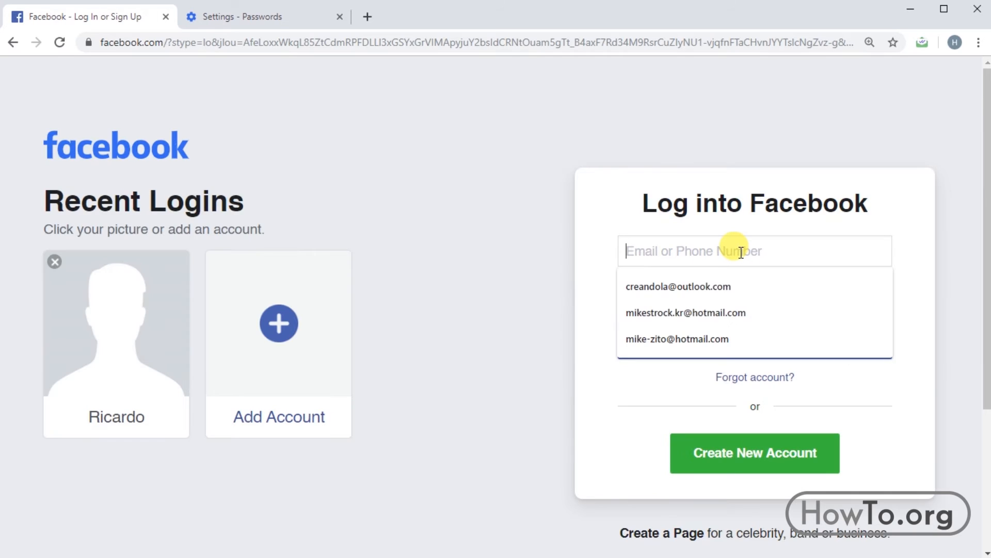
{"action": "left_click", "coordinate": [678, 285]}
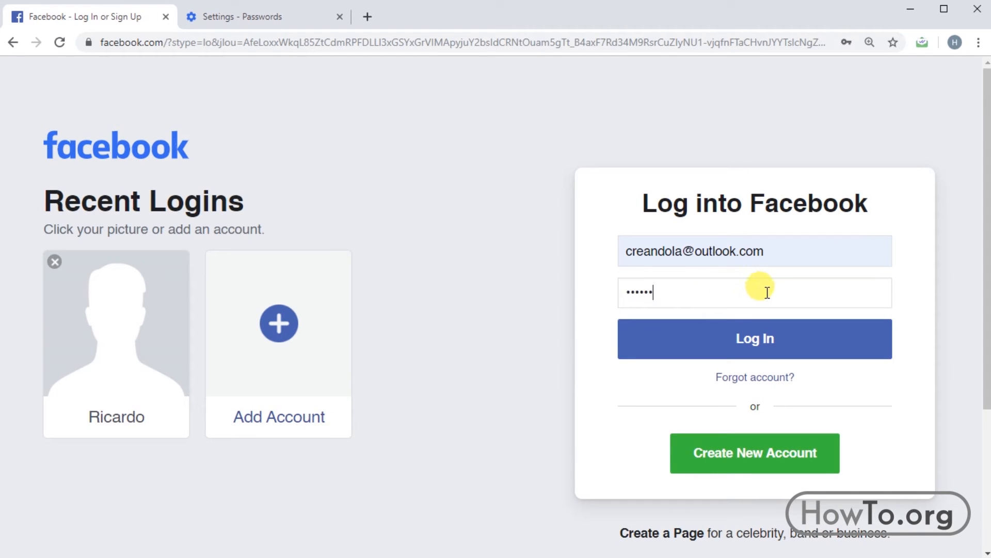
{"action": "left_click", "coordinate": [754, 338]}
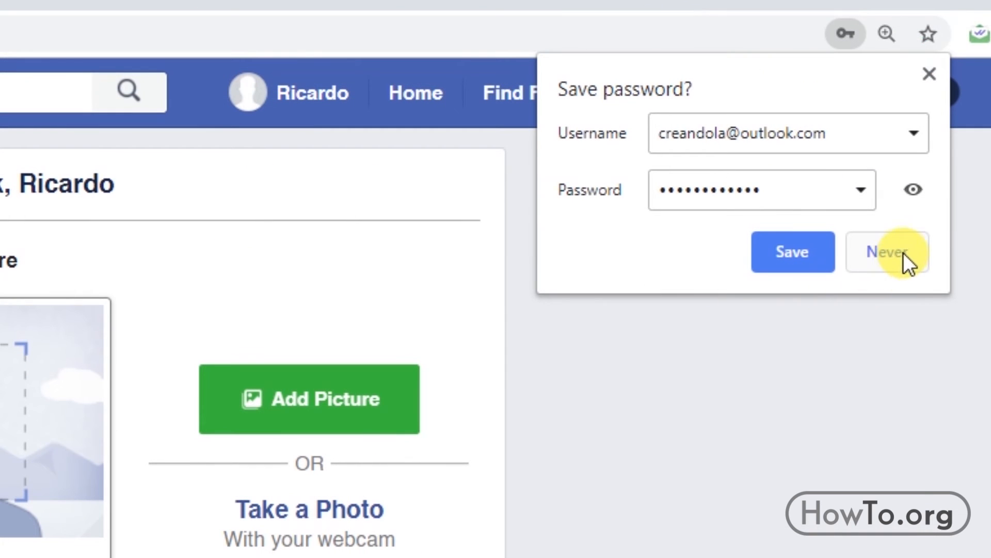
{"action": "left_click", "coordinate": [886, 251]}
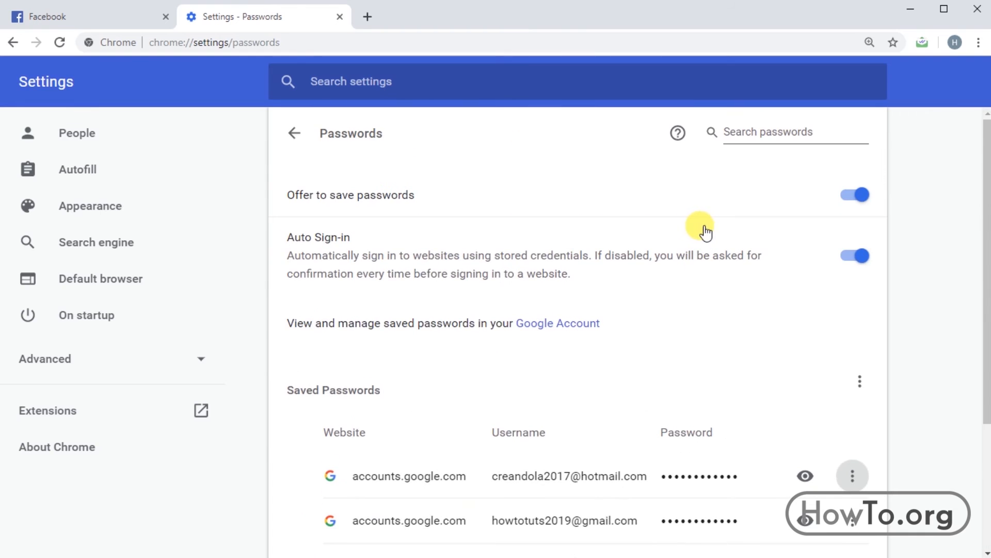
- Delete facebook.com from the Never Saved list in Chrome's password settings
{"action": "scroll", "scroll_direction": "down", "scroll_amount": 3}
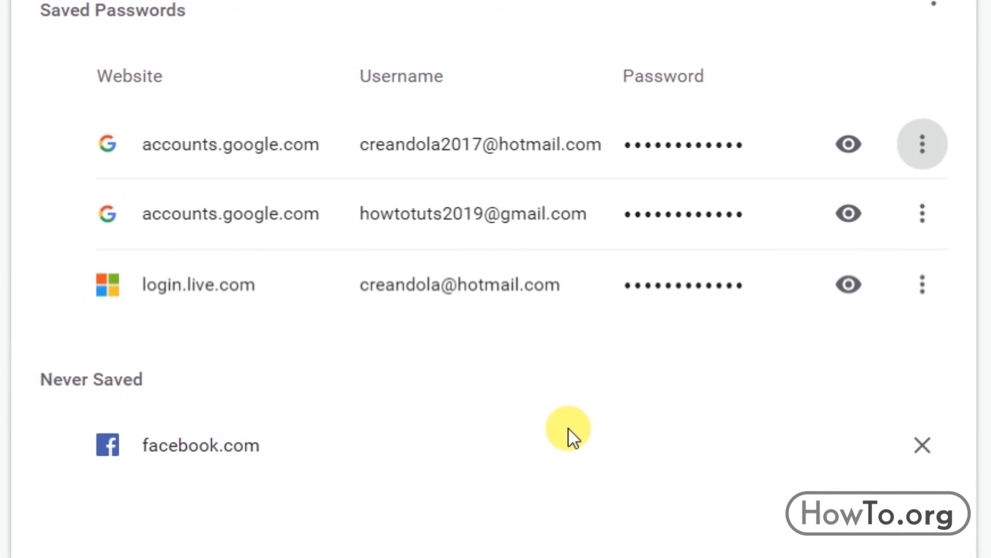
{"action": "mouse_move", "coordinate": [890, 434]}
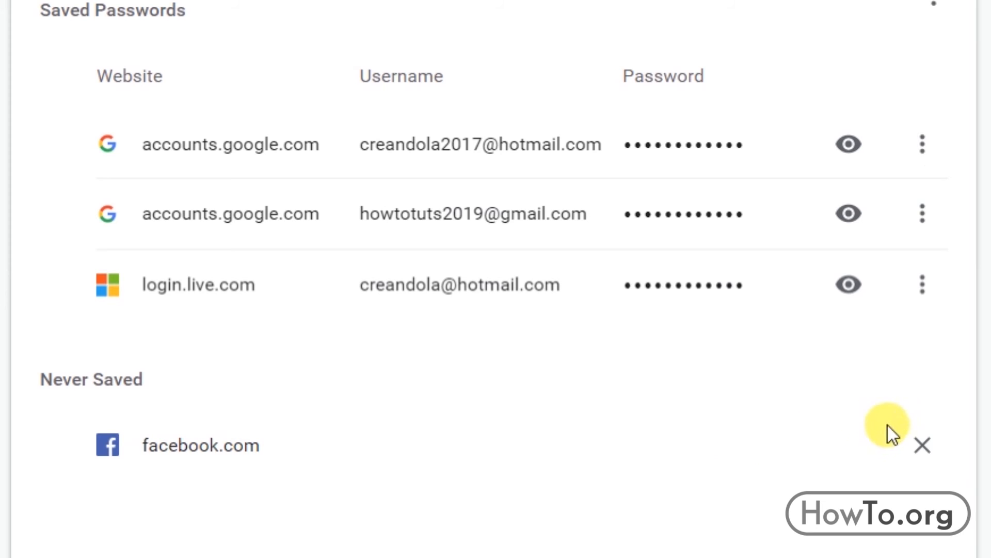
{"action": "mouse_move", "coordinate": [247, 484]}
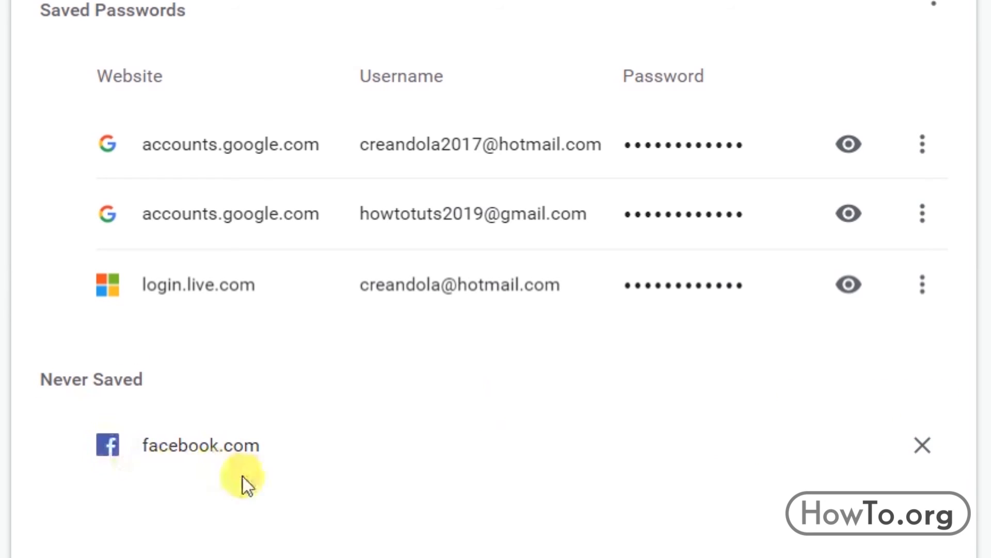
{"action": "mouse_move", "coordinate": [335, 442]}
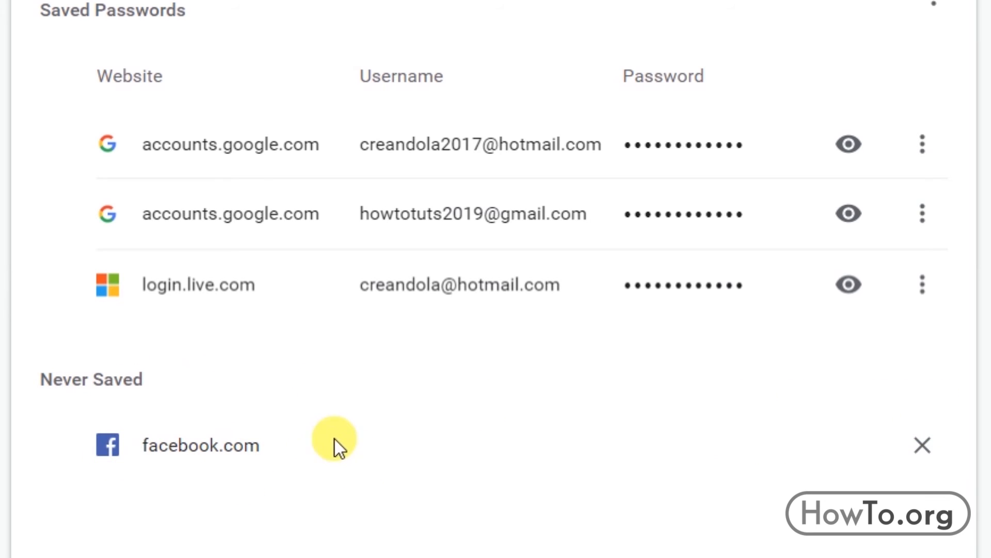
{"action": "mouse_move", "coordinate": [922, 445]}
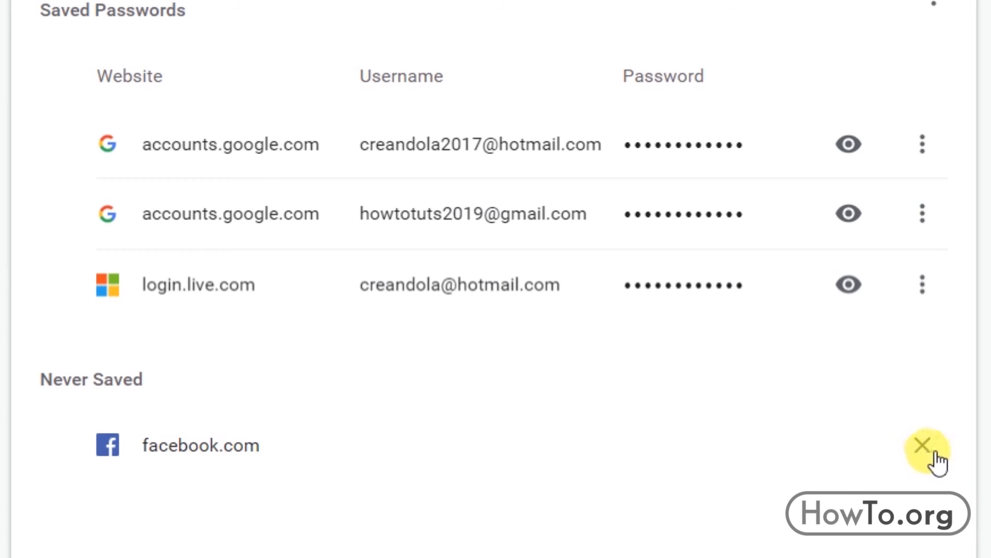
{"action": "left_click", "coordinate": [924, 445]}
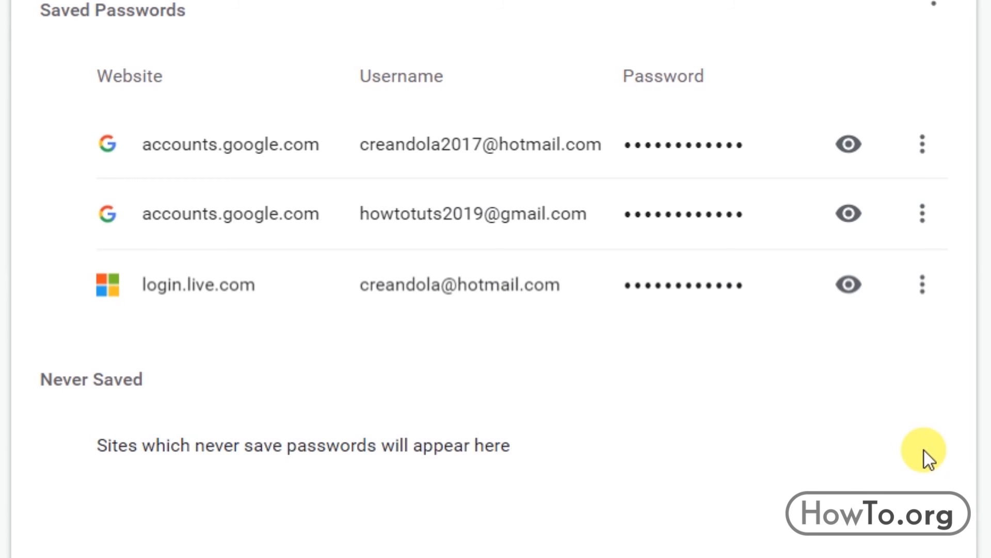
{"action": "scroll", "scroll_direction": "up", "scroll_amount": 3}
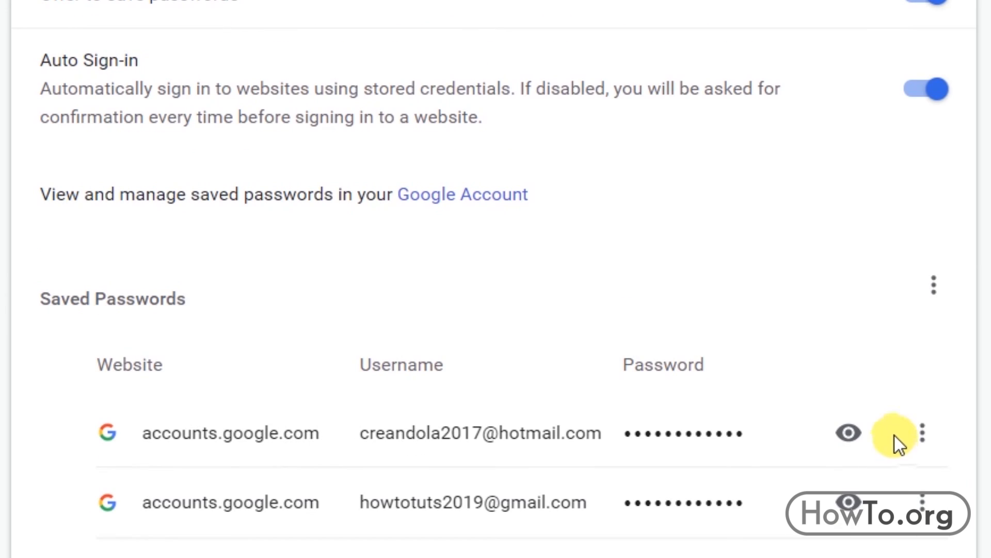